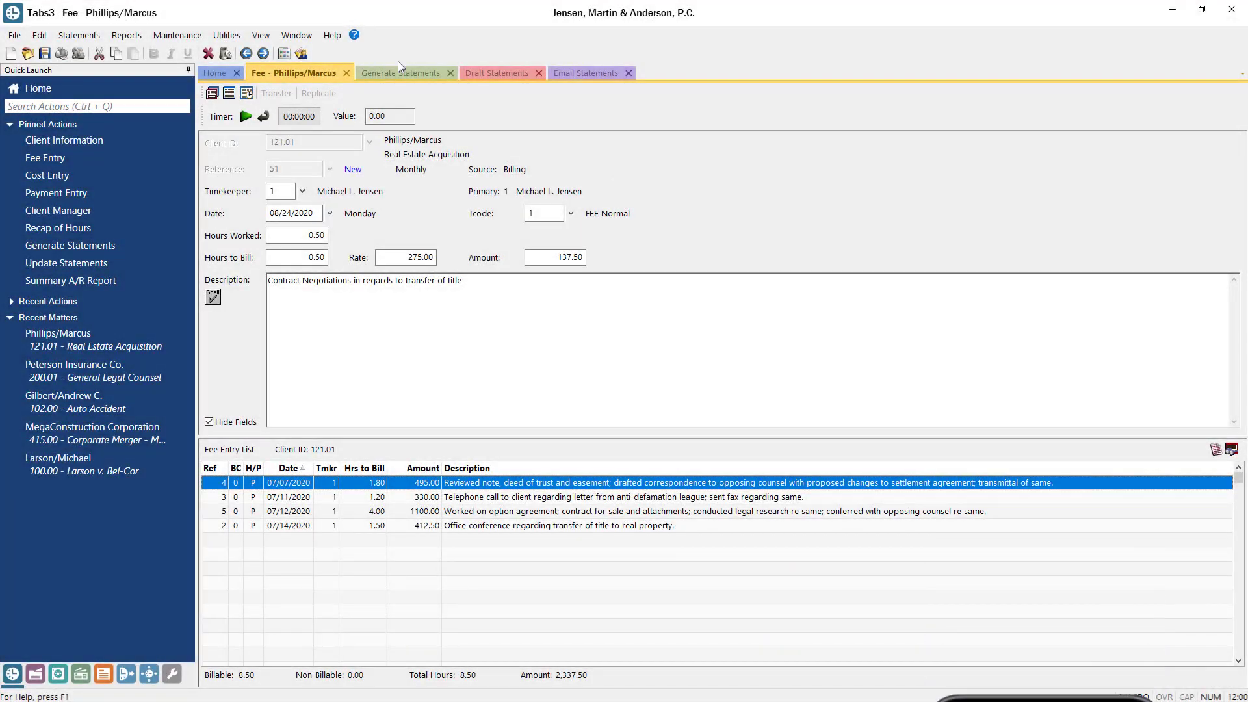
Review draft statements, then preview client 300.00's statement email with its PDF attached.
{"action": "left_click", "coordinate": [493, 73]}
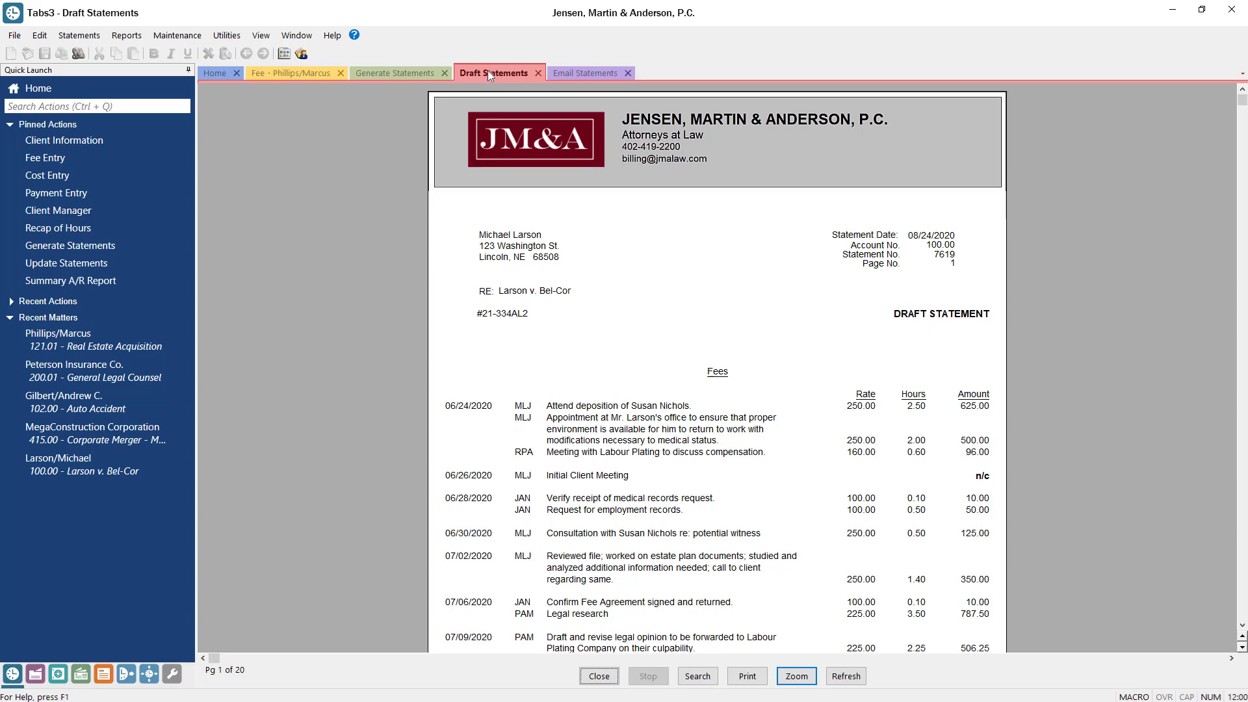
{"action": "left_click", "coordinate": [588, 72]}
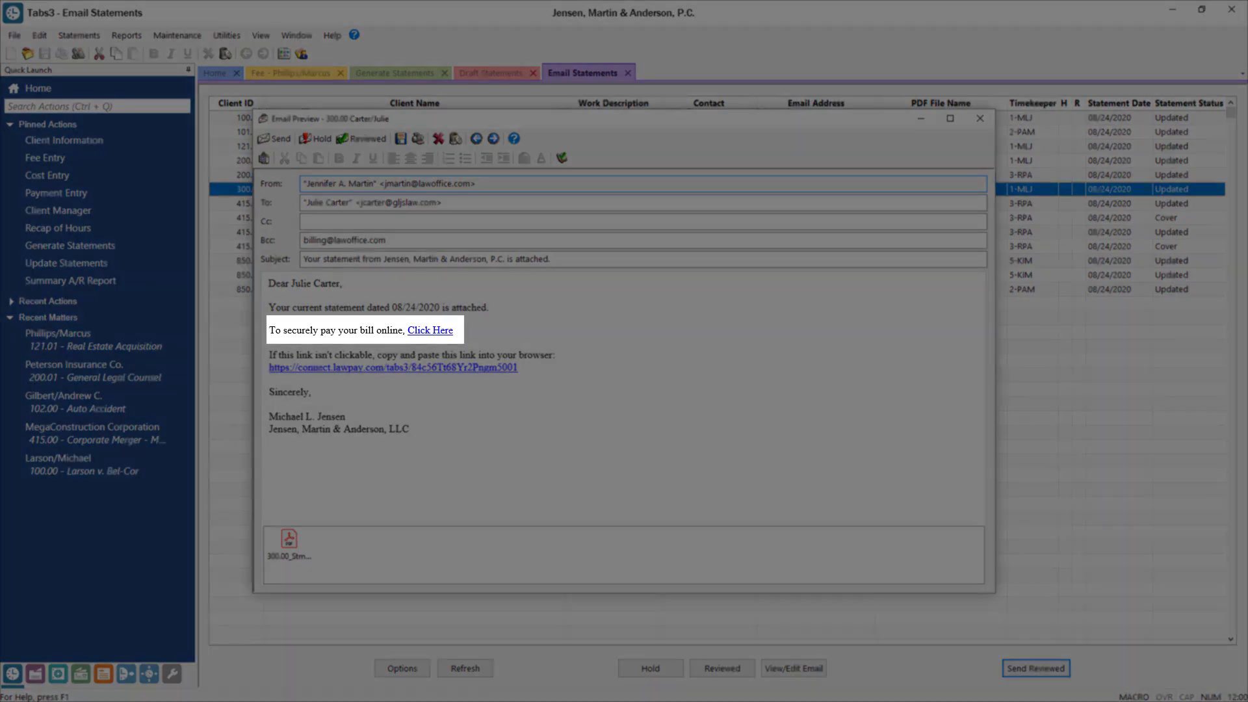
{"action": "left_click", "coordinate": [430, 329]}
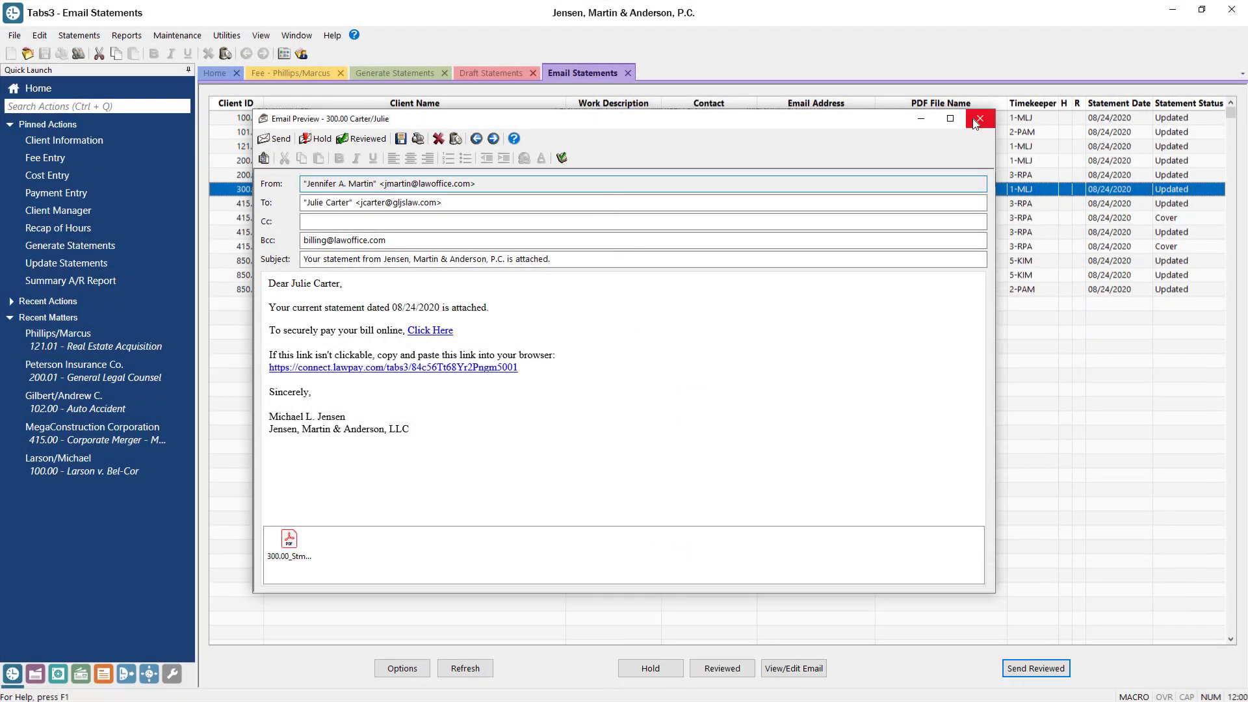
Close the email preview and return to the Tabs3 Billing Home dashboard.
{"action": "left_click", "coordinate": [979, 118]}
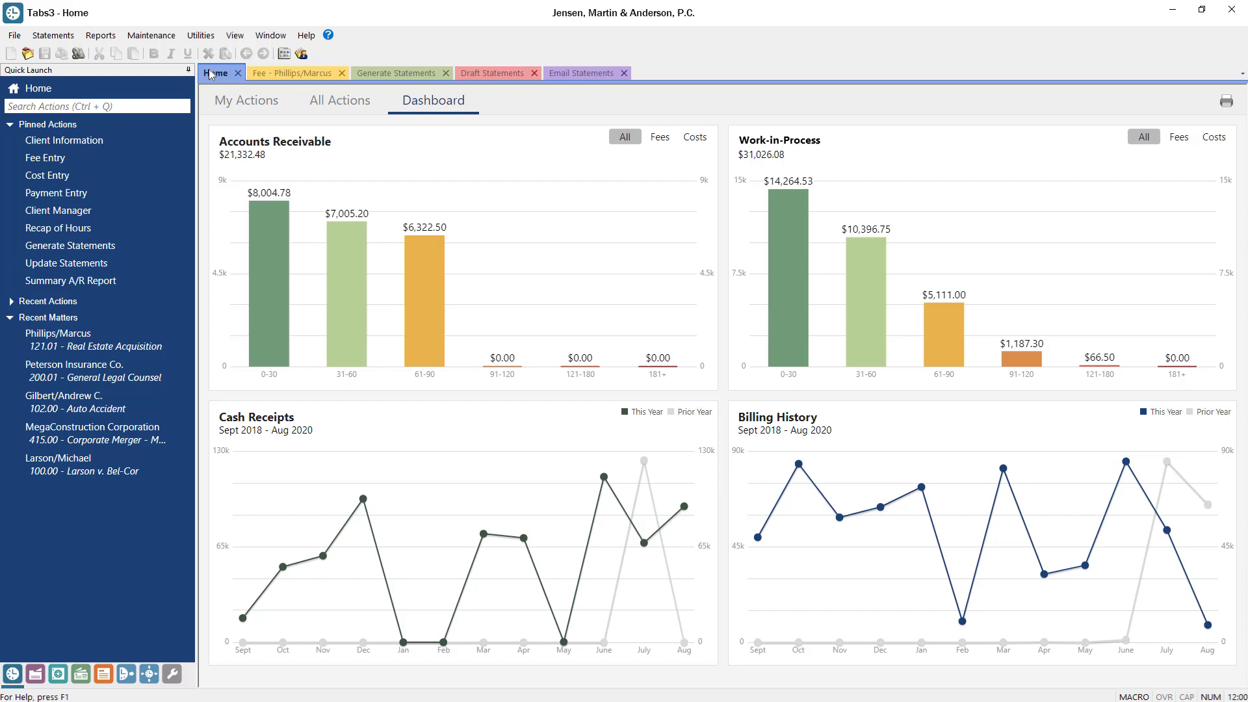
{"action": "mouse_move", "coordinate": [344, 291]}
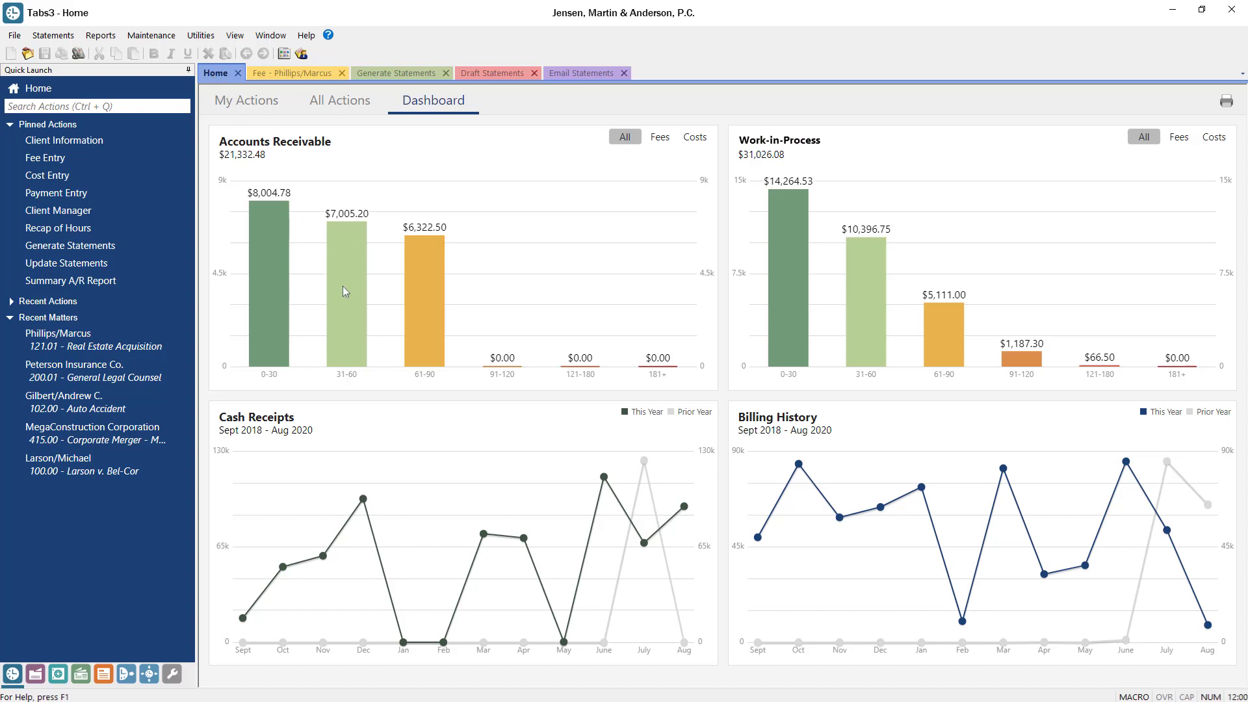
{"action": "mouse_move", "coordinate": [345, 290]}
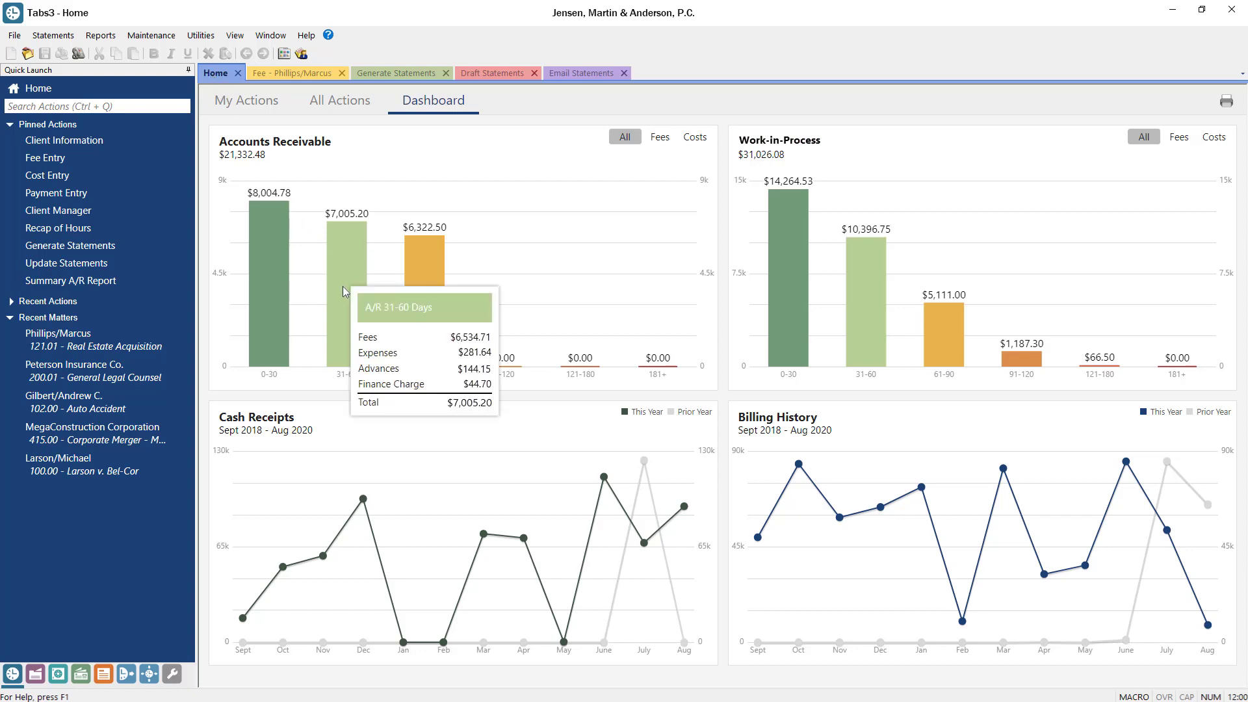
{"action": "mouse_move", "coordinate": [345, 290]}
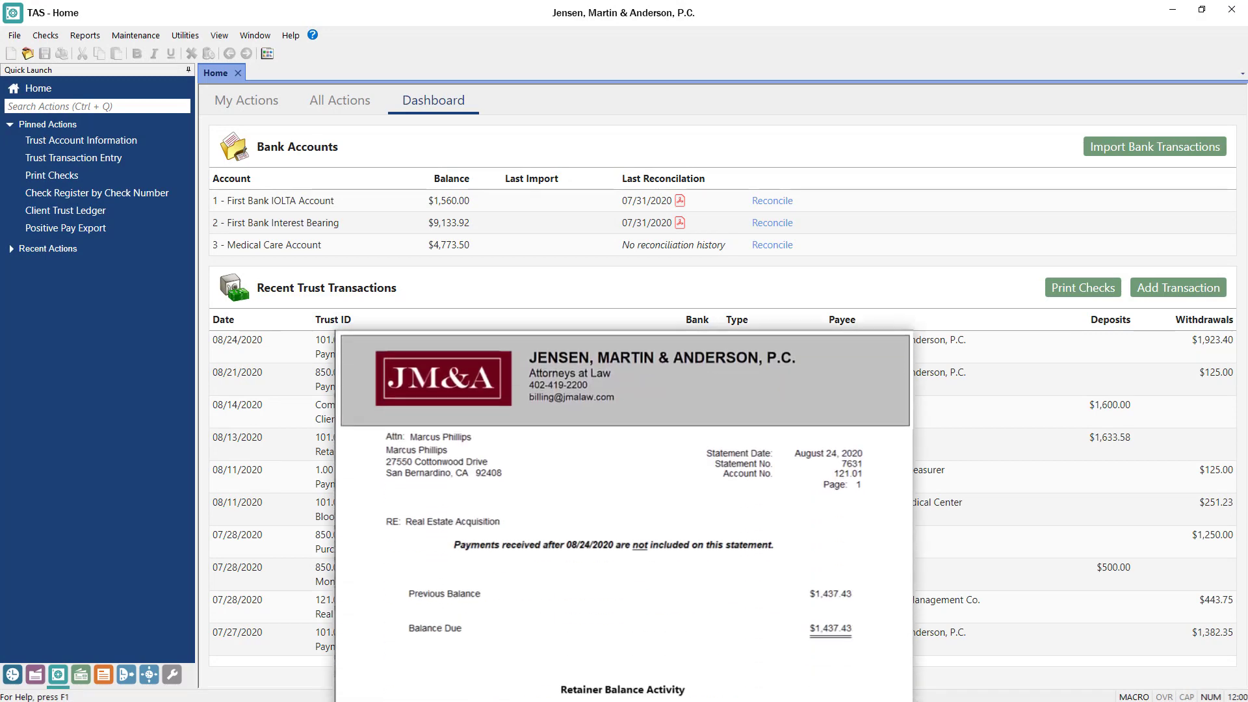
Bring up Trust Transaction Entry for trust 101.00 from Pinned Actions.
{"action": "scroll", "scroll_direction": "down", "scroll_amount": 3}
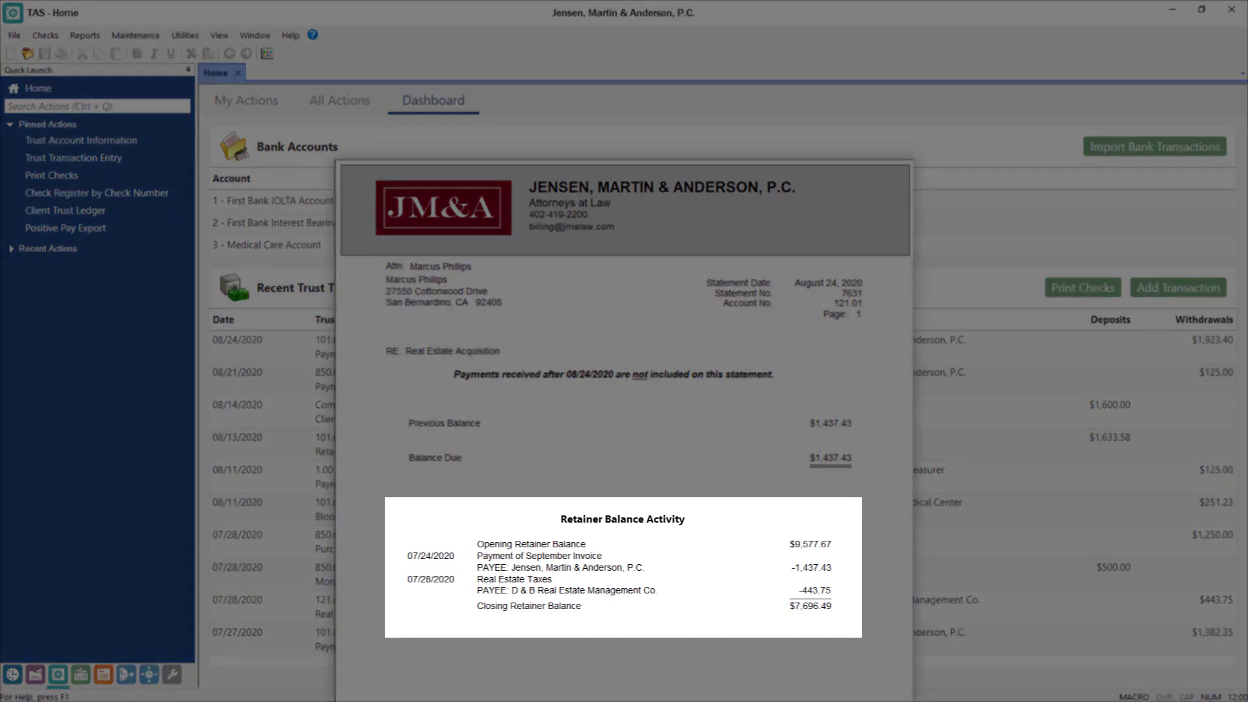
{"action": "left_click", "coordinate": [73, 157]}
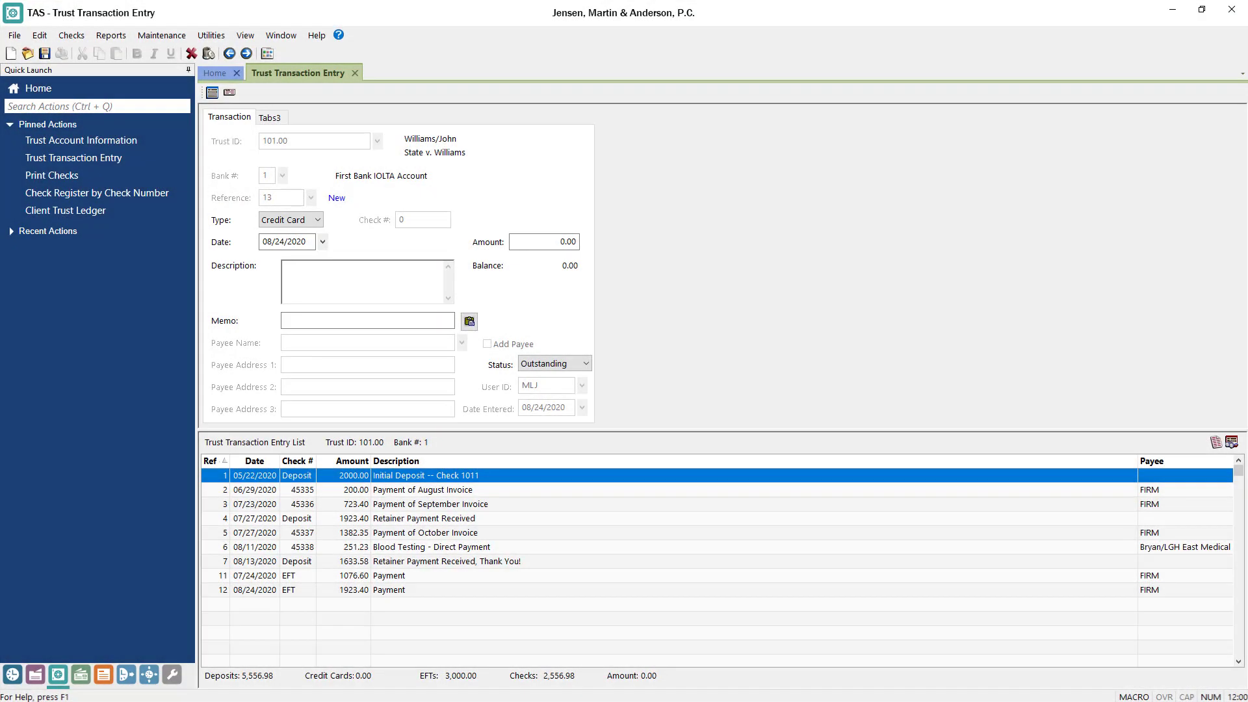
{"action": "mouse_move", "coordinate": [279, 90]}
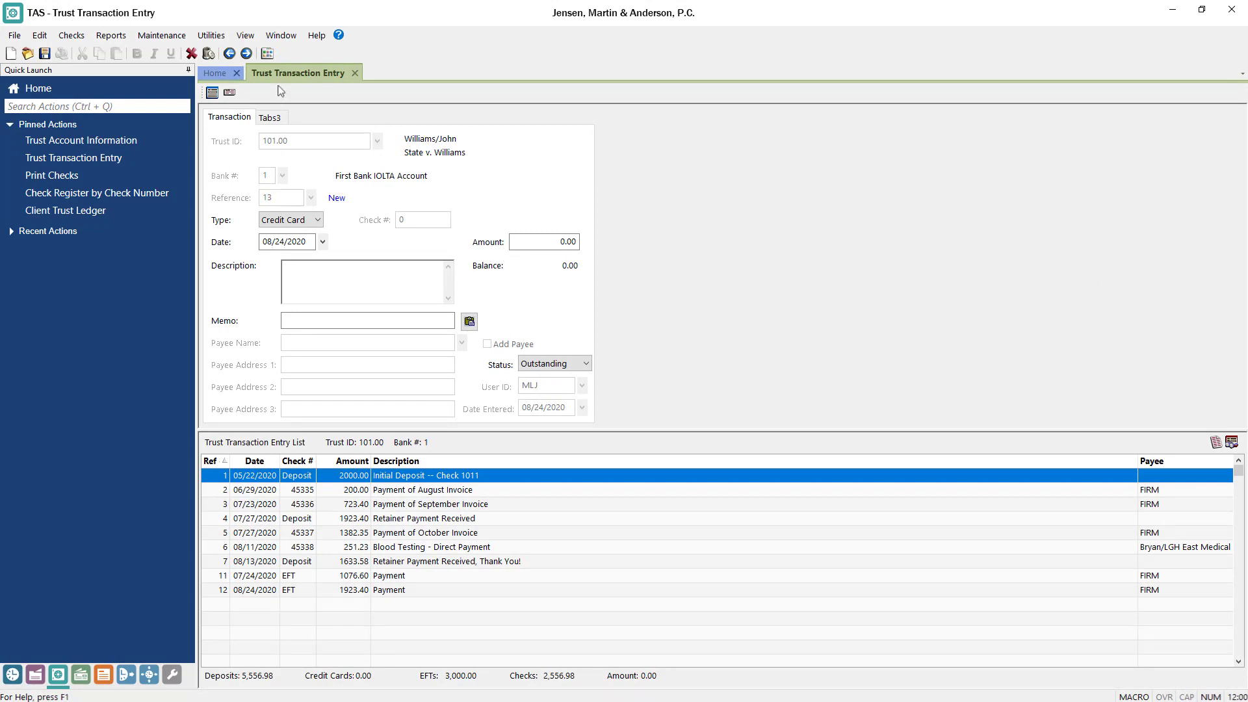
{"action": "left_click", "coordinate": [216, 72]}
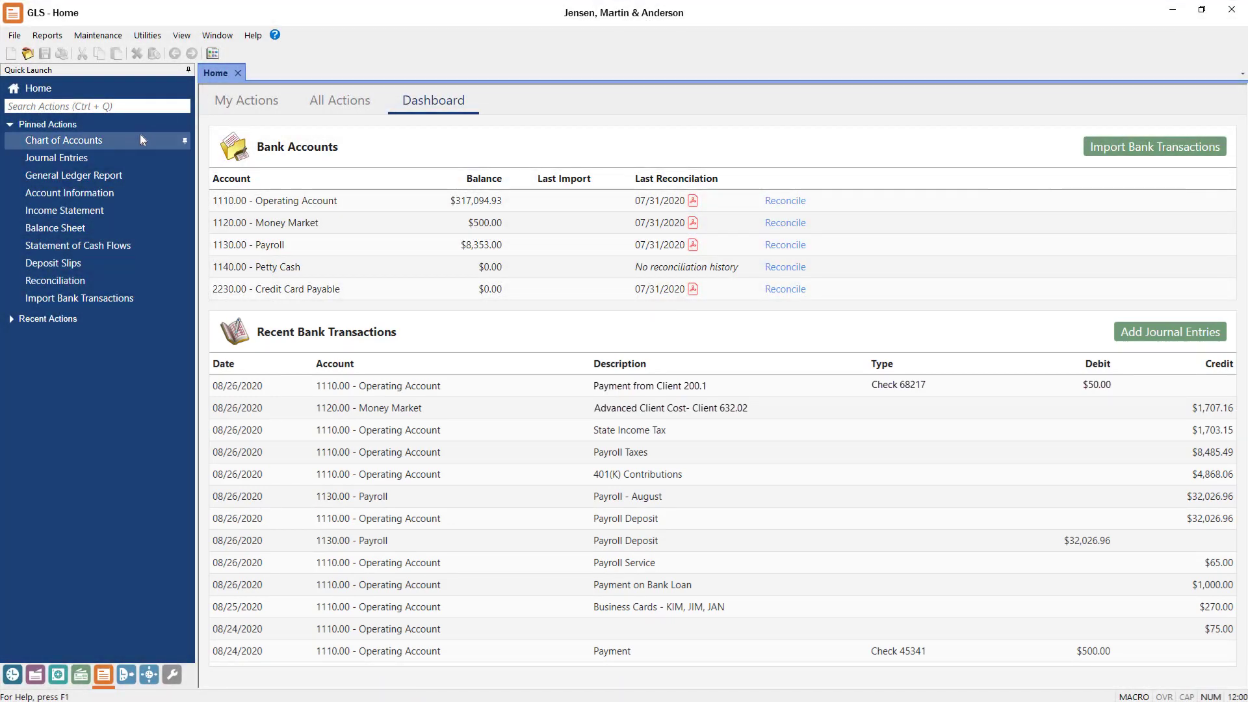
View the General Ledger chart of accounts, then switch to the PracticeMaster dashboard.
{"action": "left_click", "coordinate": [63, 140]}
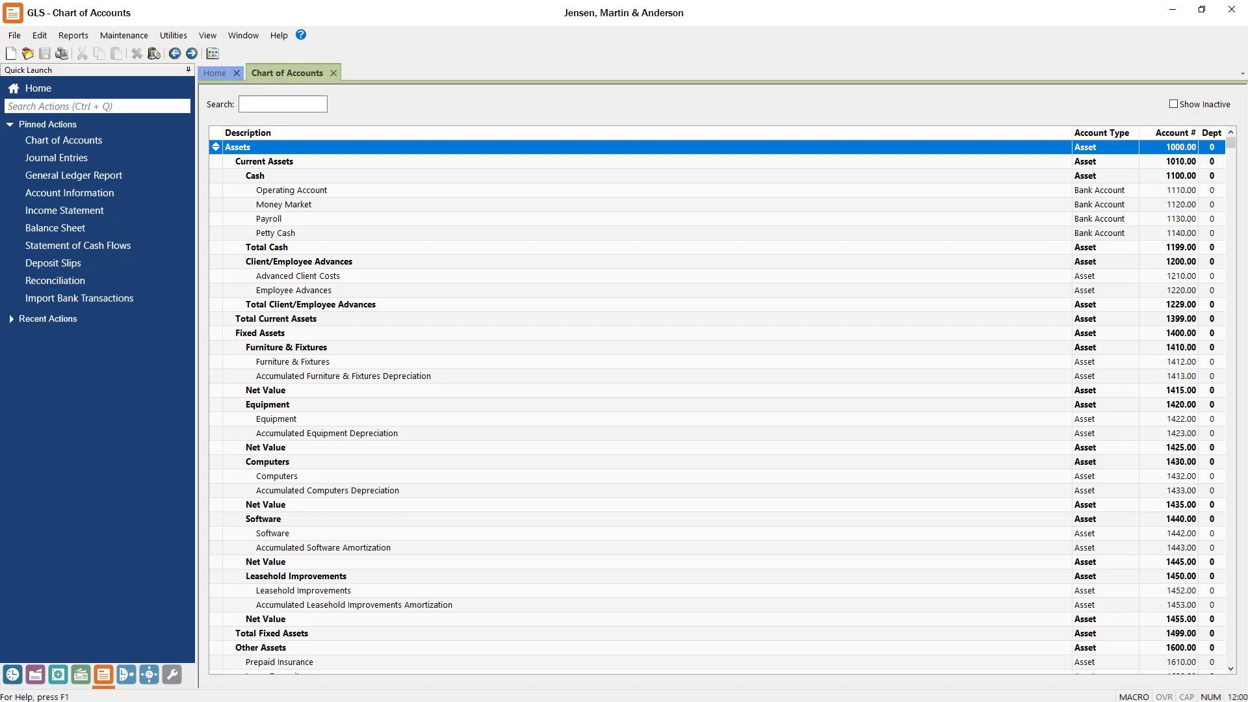
{"action": "left_click", "coordinate": [64, 210]}
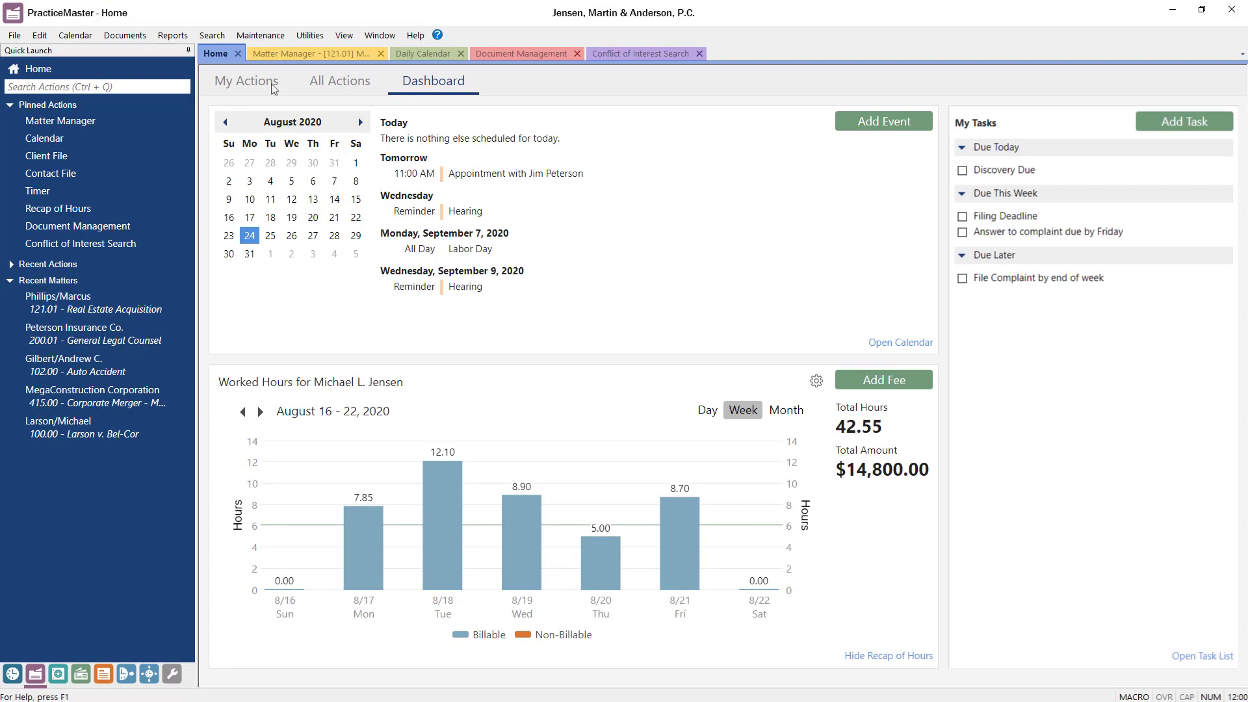
Open matter 121.01 in Matter Manager, then show the Daily Calendar for August 16, 2020.
{"action": "left_click", "coordinate": [311, 54]}
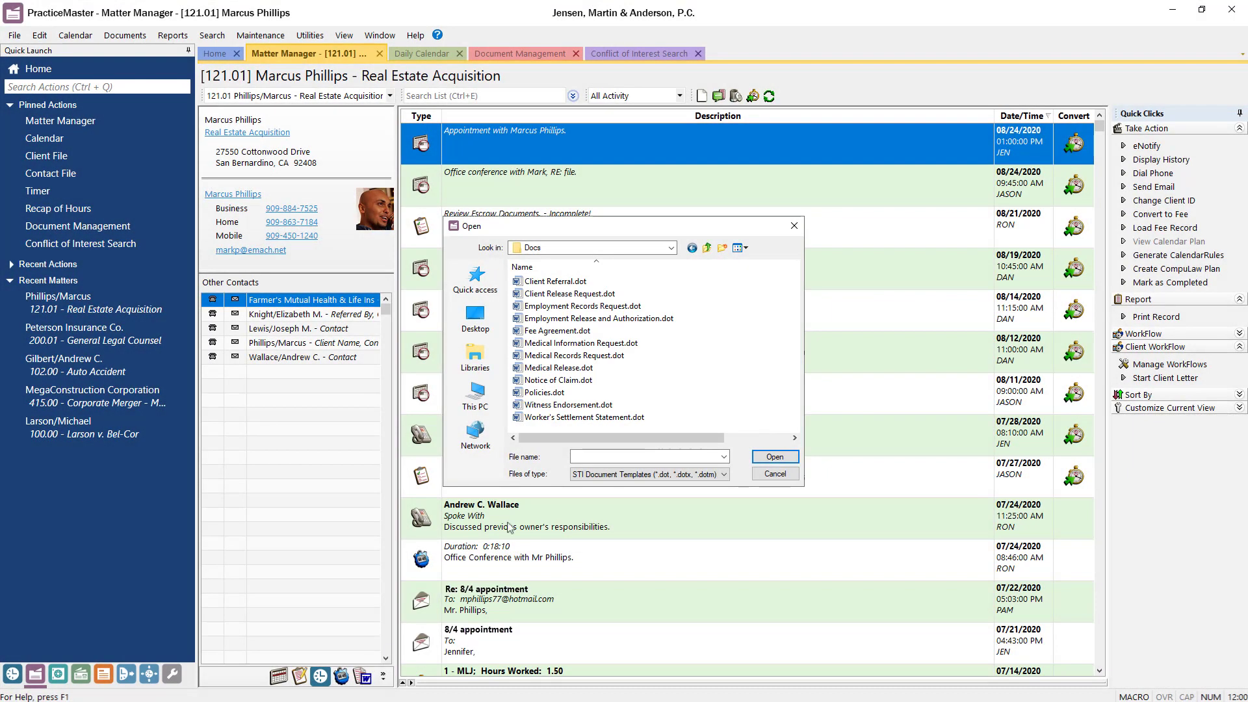
{"action": "left_click", "coordinate": [422, 53]}
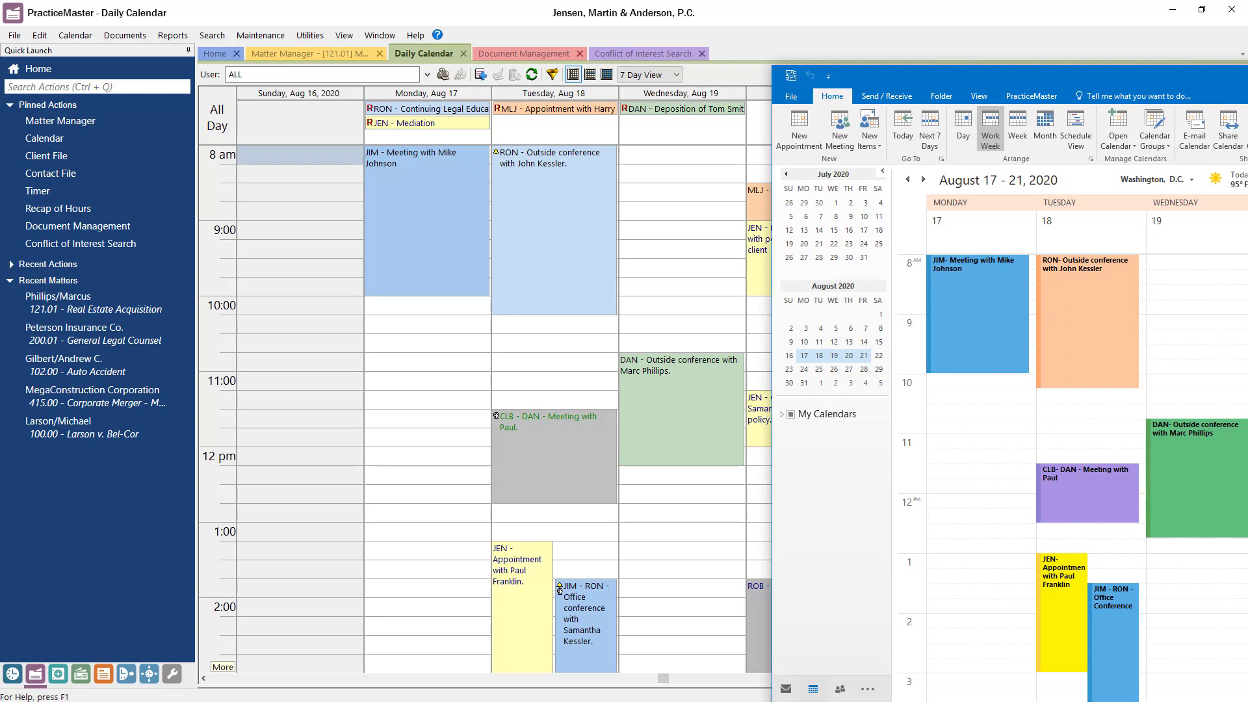
{"action": "left_click", "coordinate": [310, 53]}
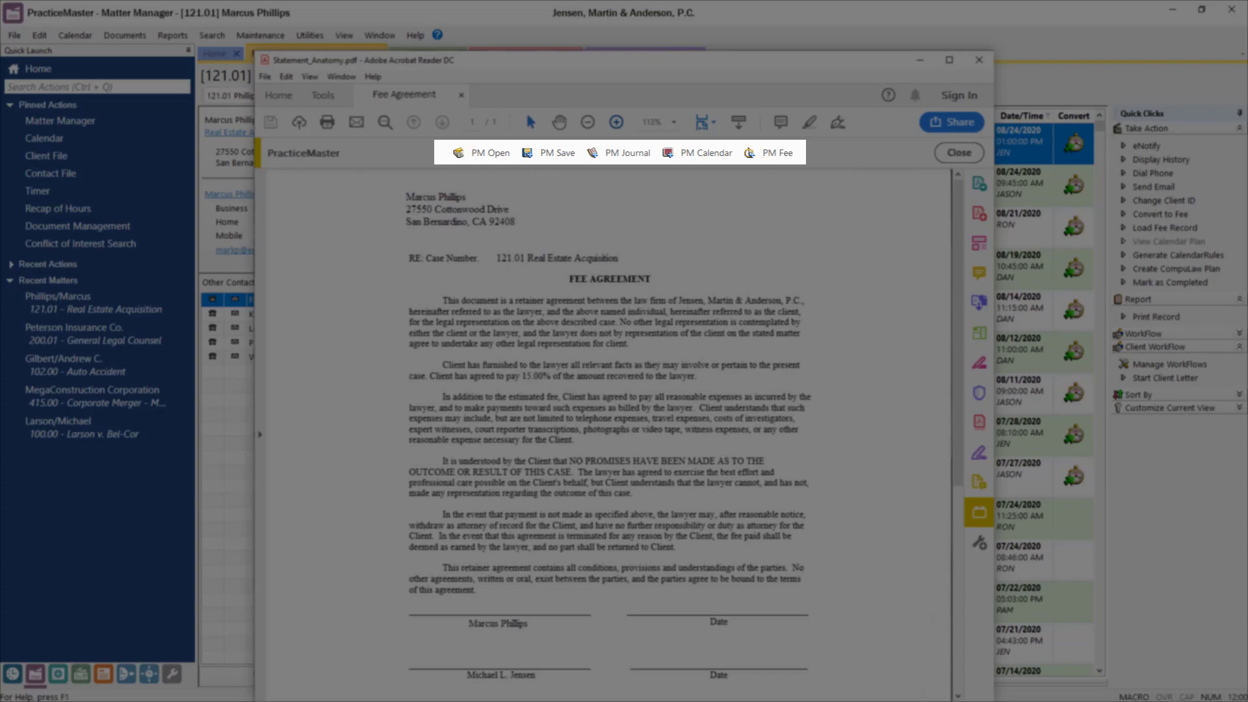
{"action": "left_click", "coordinate": [976, 59]}
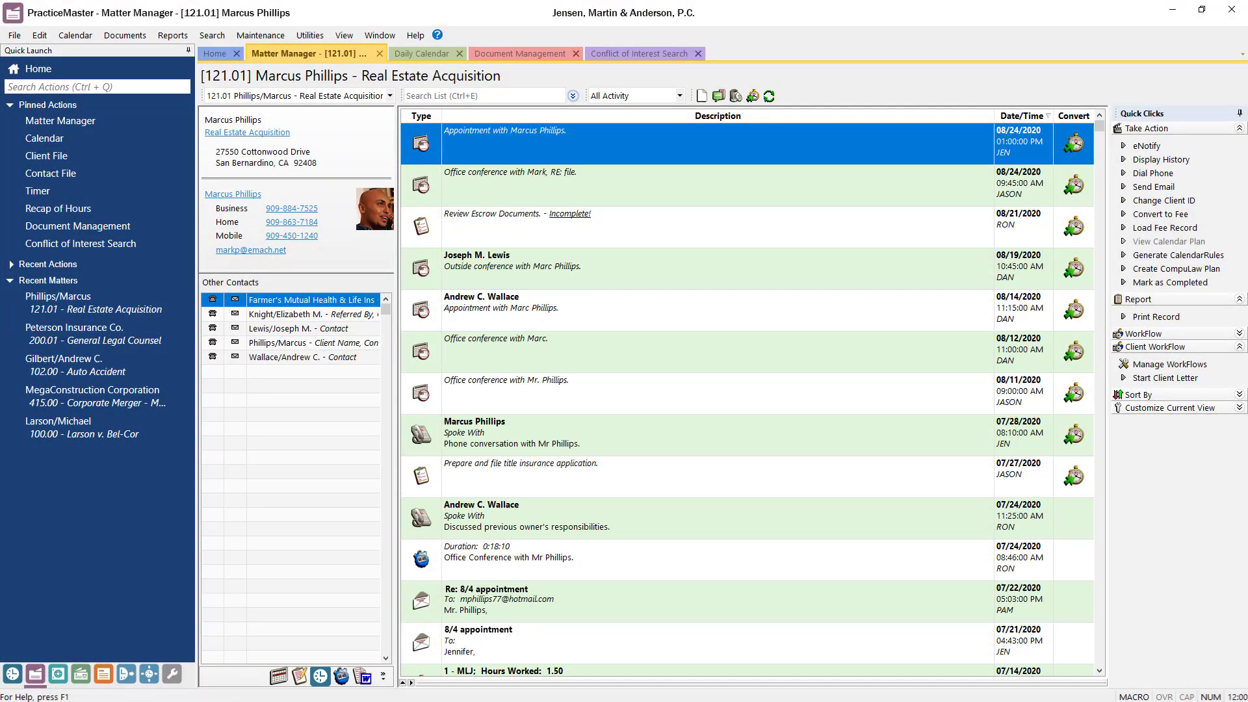
Search conflicts of interest for 'PHILLIPS', producing a report of 3 matches.
{"action": "left_click", "coordinate": [641, 54]}
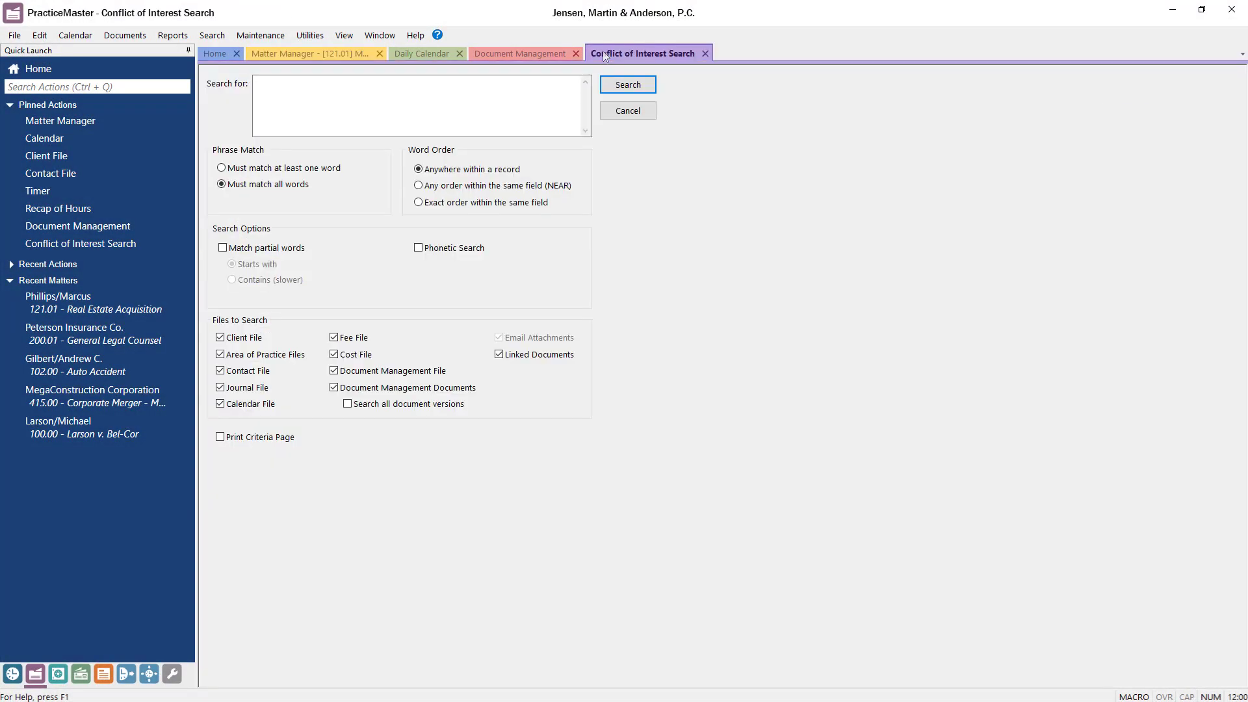
{"action": "type", "text": "PHILLIPS"}
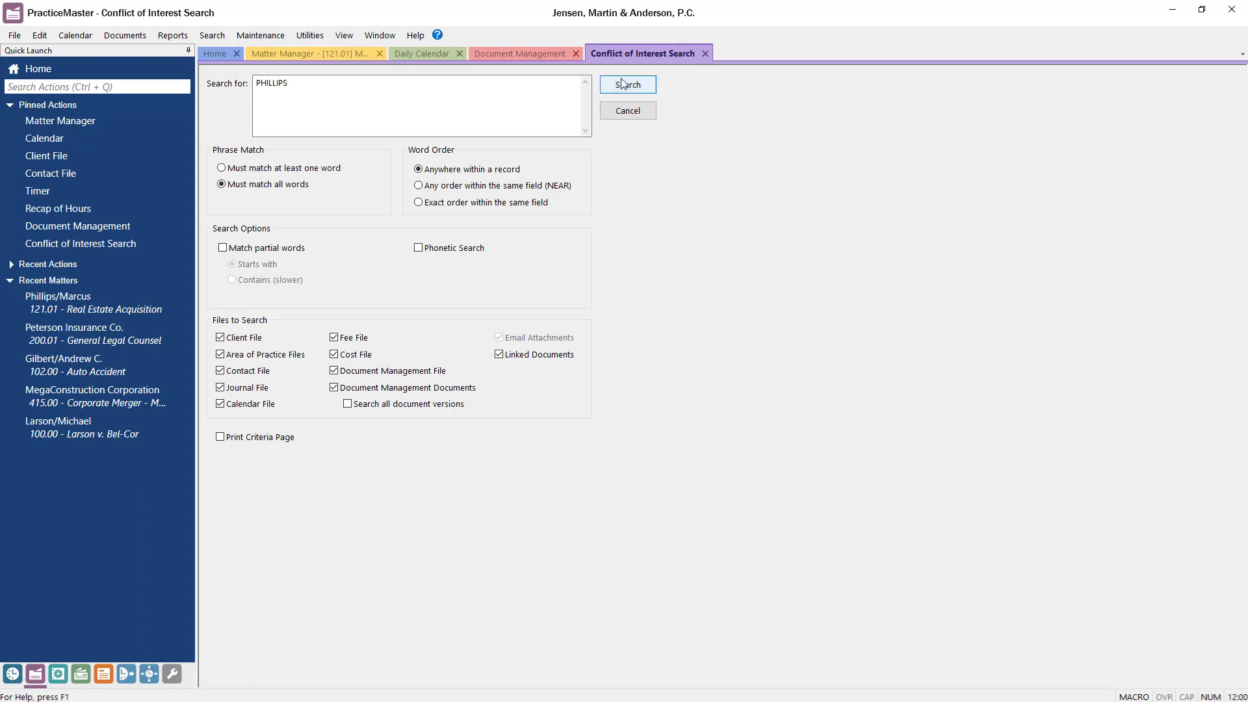
{"action": "left_click", "coordinate": [627, 85]}
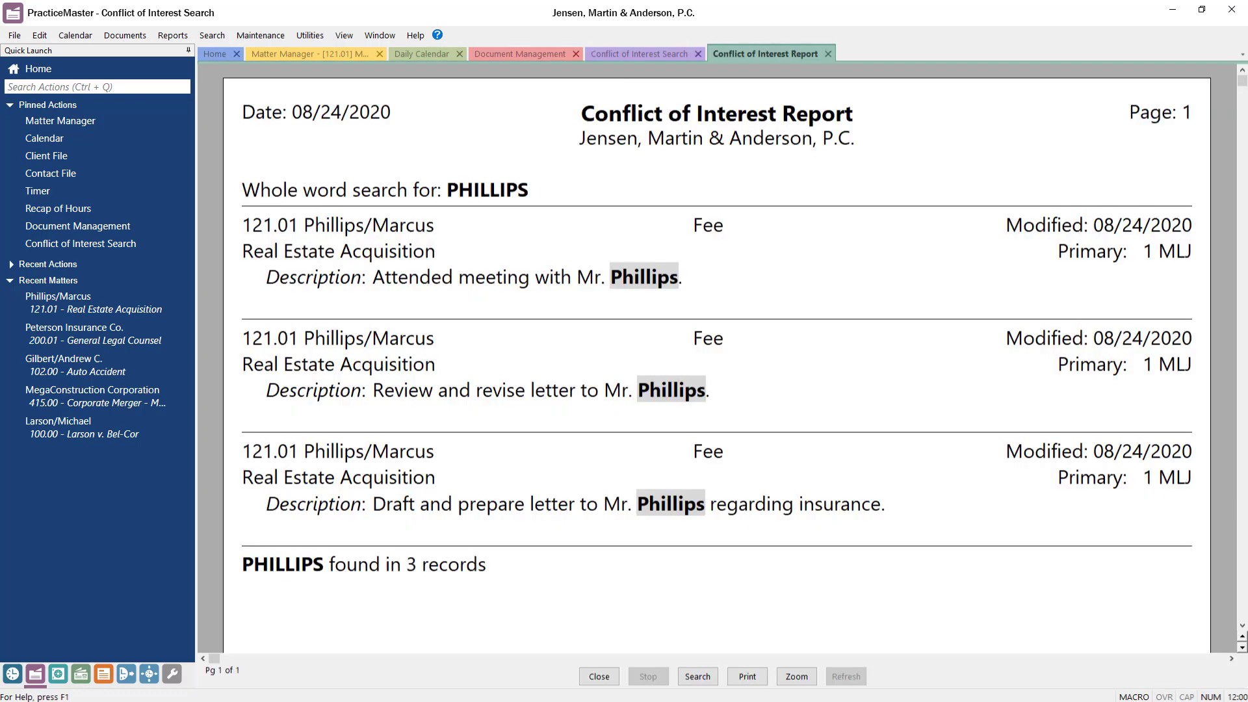